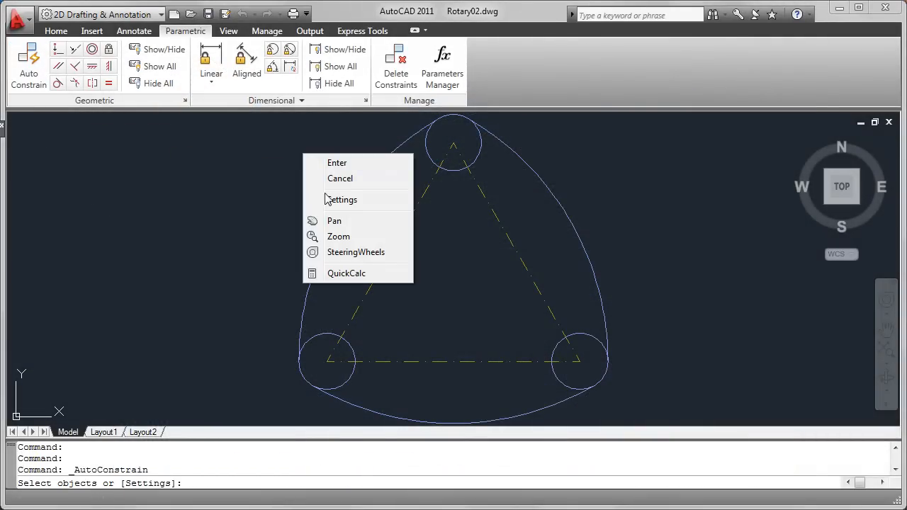
Show the AutoConstrain settings listing all nine constraint types and their priority.
{"action": "left_click", "coordinate": [341, 199]}
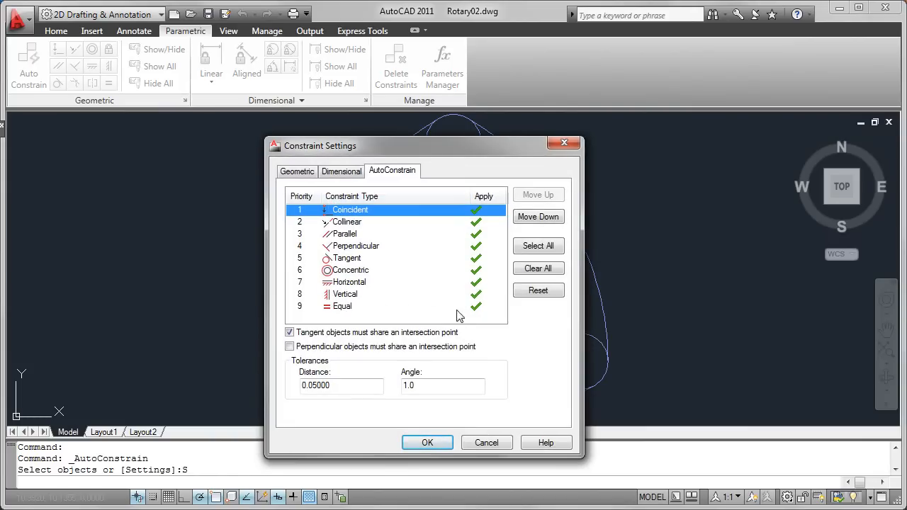
{"action": "left_click", "coordinate": [350, 282]}
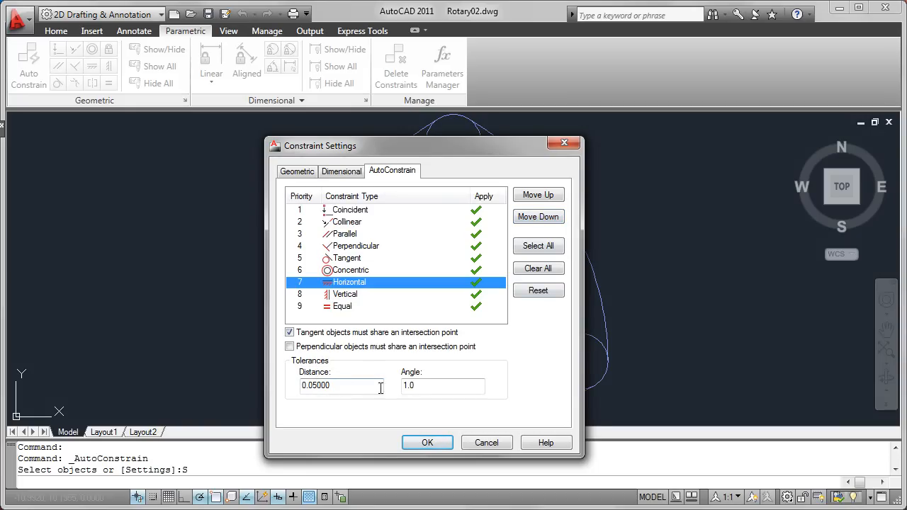
{"action": "mouse_move", "coordinate": [425, 408]}
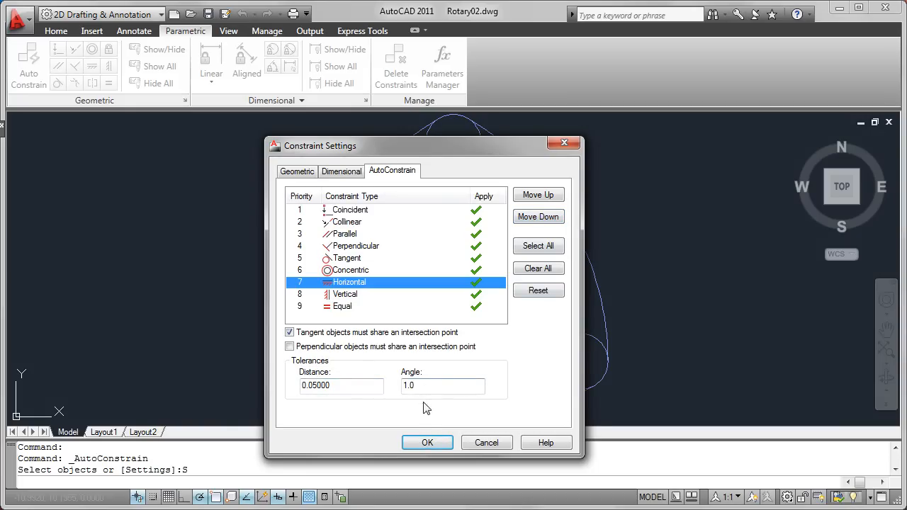
AutoConstrain the seven rotor outline objects, adding 21 constraints including concentric and equal.
{"action": "left_click", "coordinate": [428, 442]}
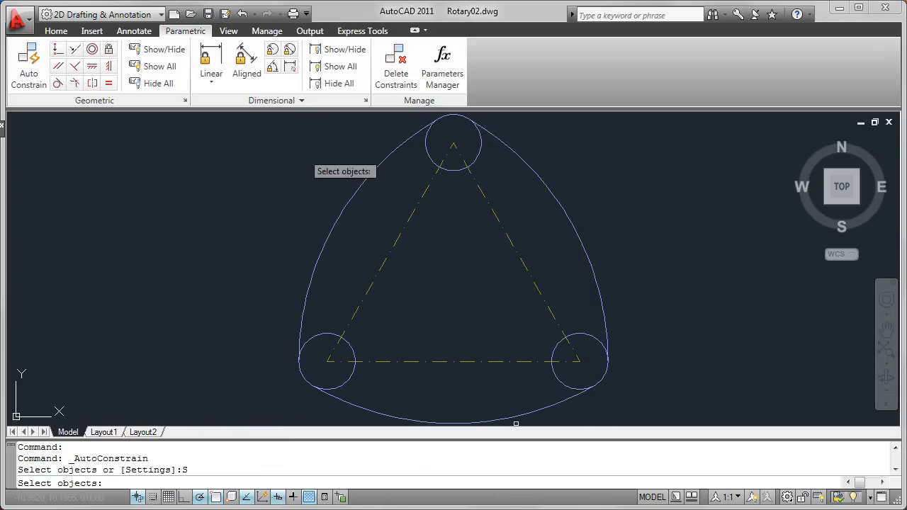
{"action": "left_click_drag", "start_coordinate": [343, 170], "coordinate": [612, 408]}
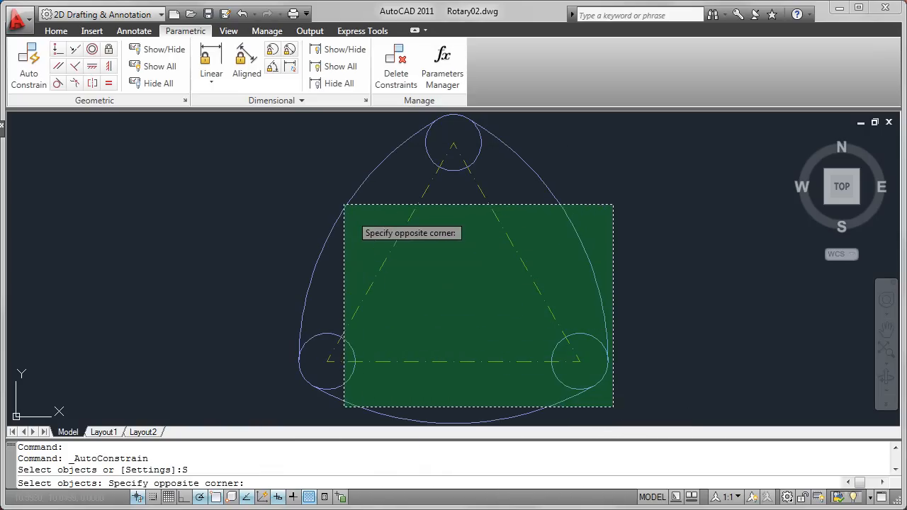
{"action": "left_click", "coordinate": [295, 149]}
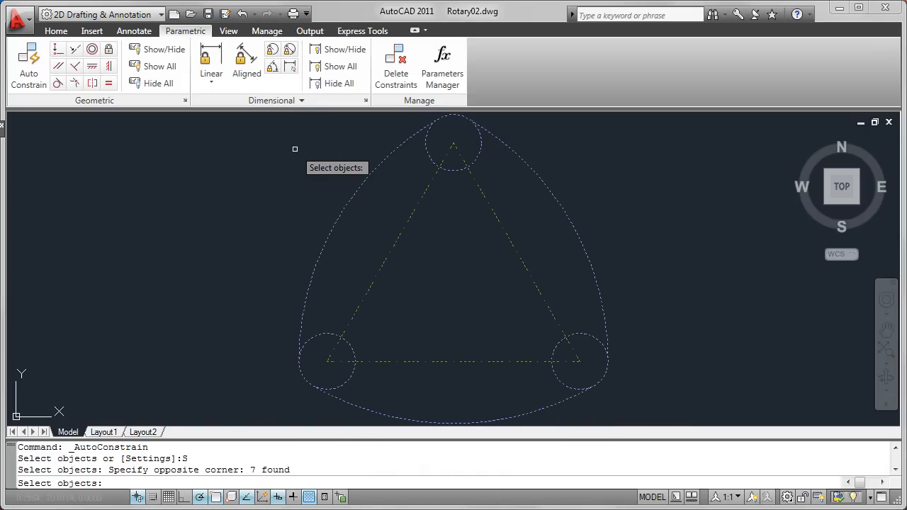
{"action": "key", "text": "enter"}
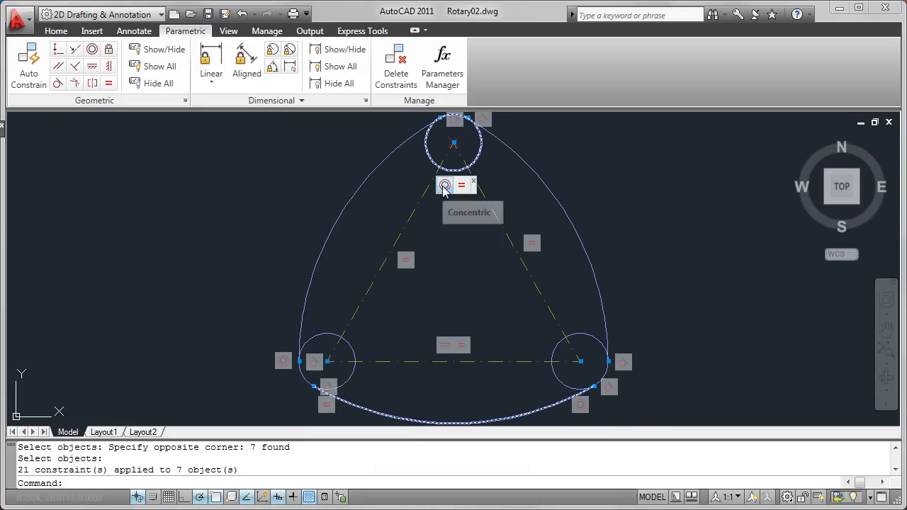
{"action": "mouse_move", "coordinate": [461, 185]}
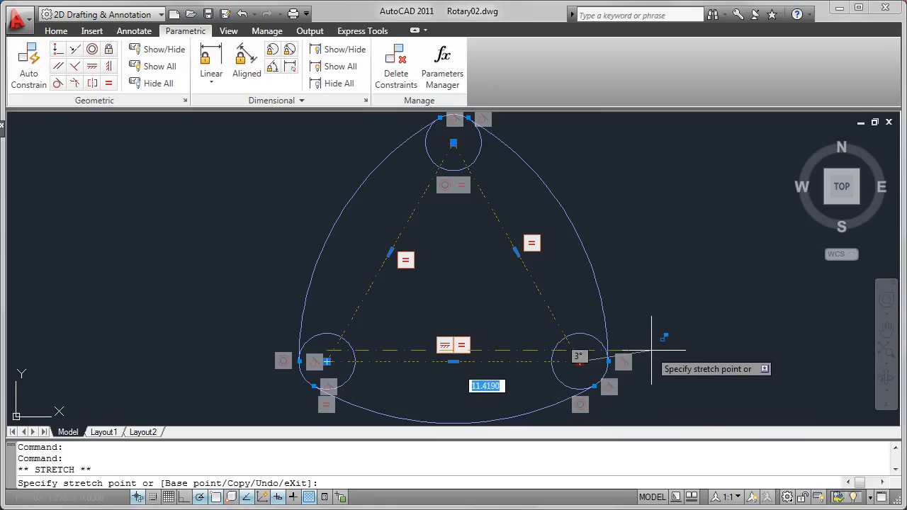
Cancel the test stretch and delete the unwanted constraint on the triangle's bottom centre line.
{"action": "right_click", "coordinate": [673, 349]}
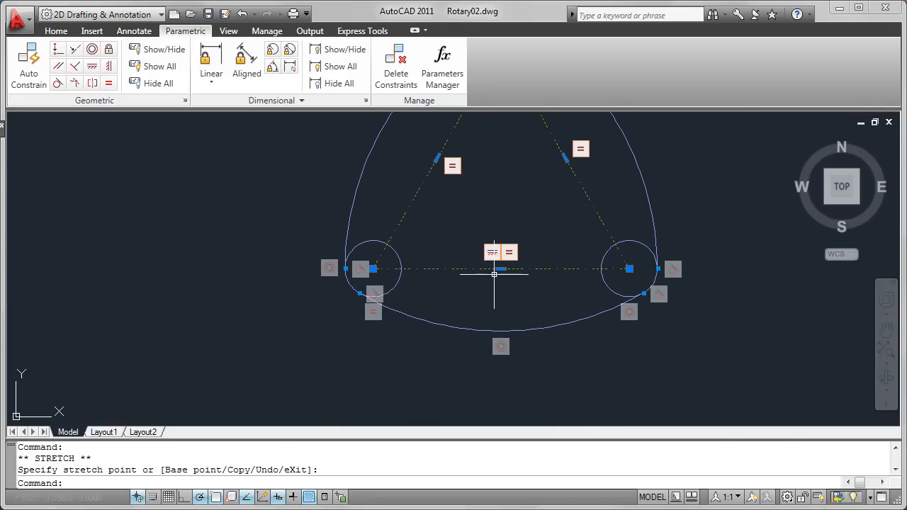
{"action": "right_click", "coordinate": [493, 252]}
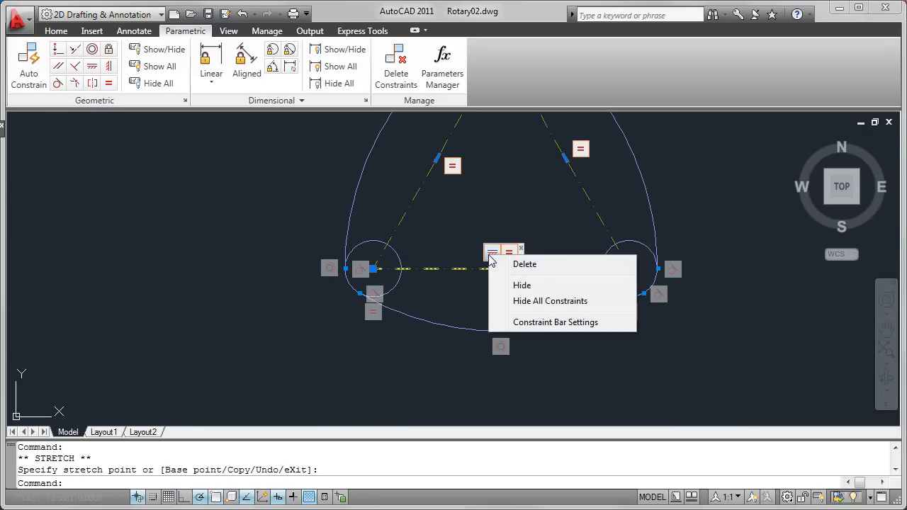
{"action": "mouse_move", "coordinate": [522, 268]}
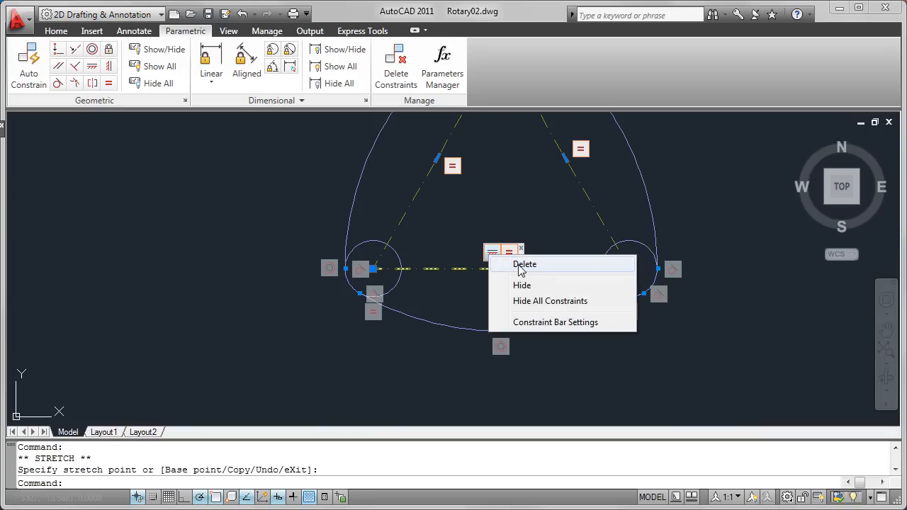
{"action": "left_click", "coordinate": [524, 264]}
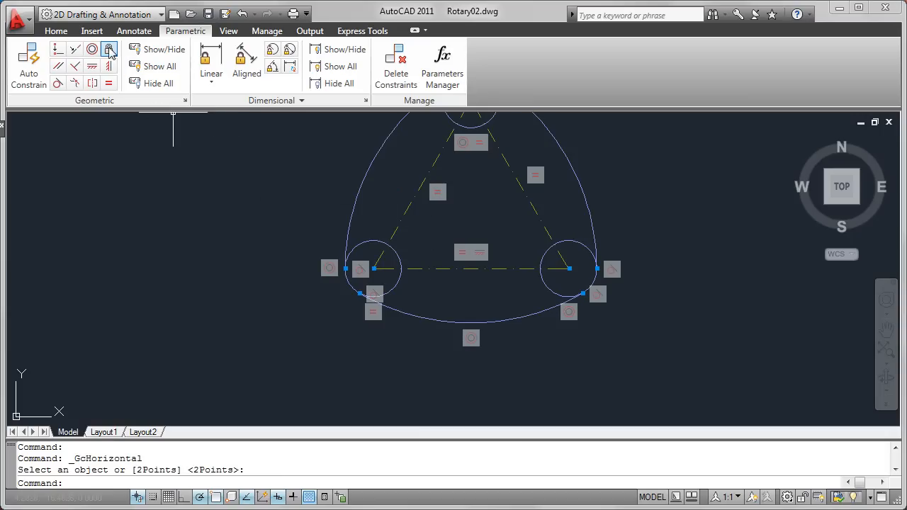
Lock the triangle's centre point with a Fix constraint and move to the Home drawing tools.
{"action": "left_click", "coordinate": [107, 48]}
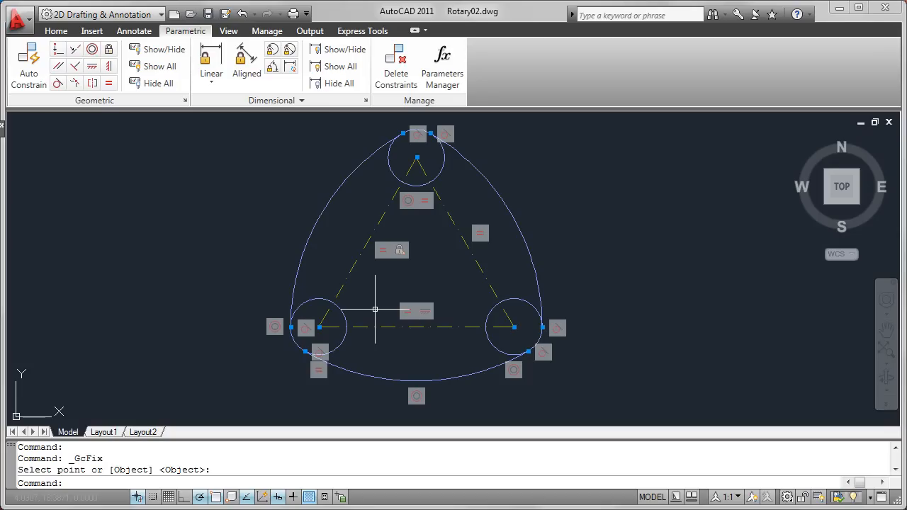
{"action": "mouse_move", "coordinate": [219, 421]}
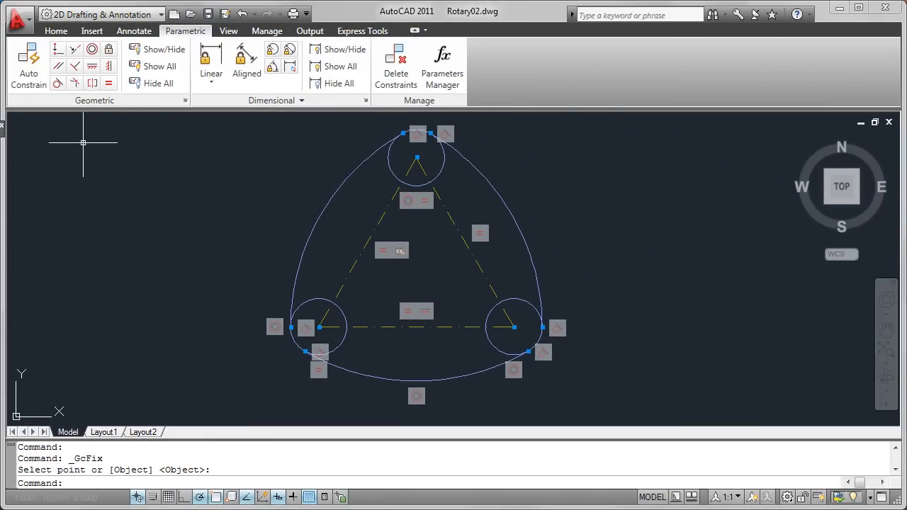
{"action": "left_click", "coordinate": [55, 31]}
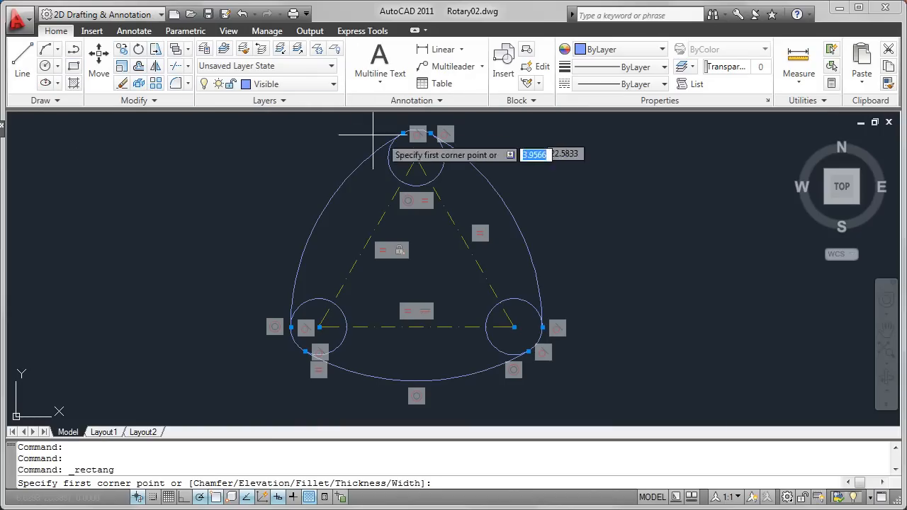
Draw the tall side-view rectangle beside the rotor and start a polyline notch on its left edge using object snaps.
{"action": "left_click", "coordinate": [417, 157]}
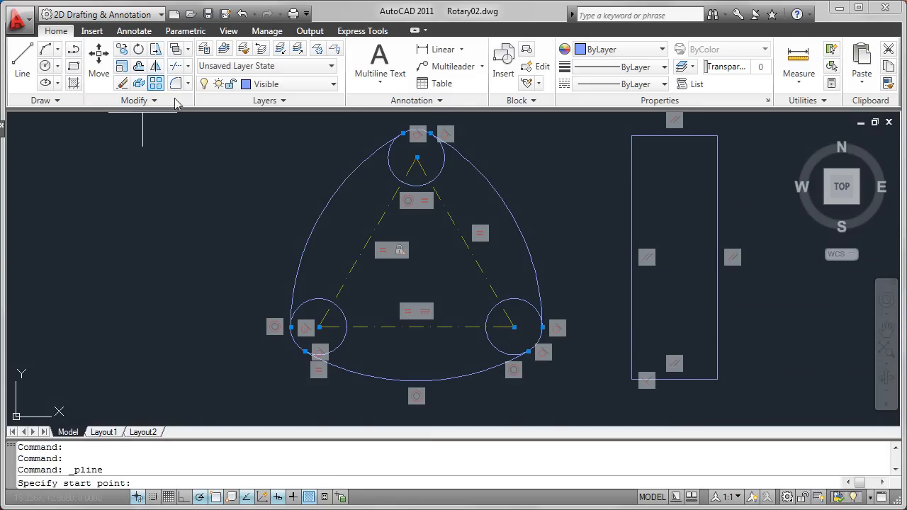
{"action": "mouse_move", "coordinate": [630, 136]}
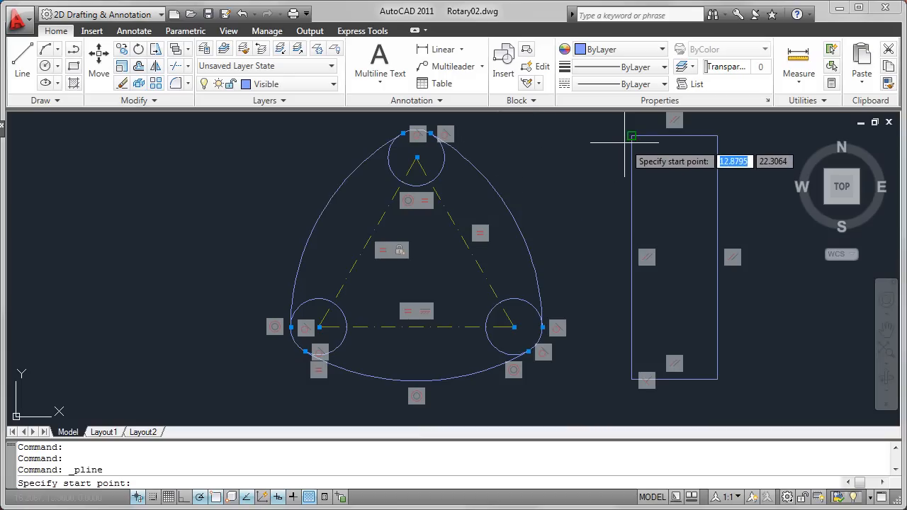
{"action": "left_click", "coordinate": [611, 136]}
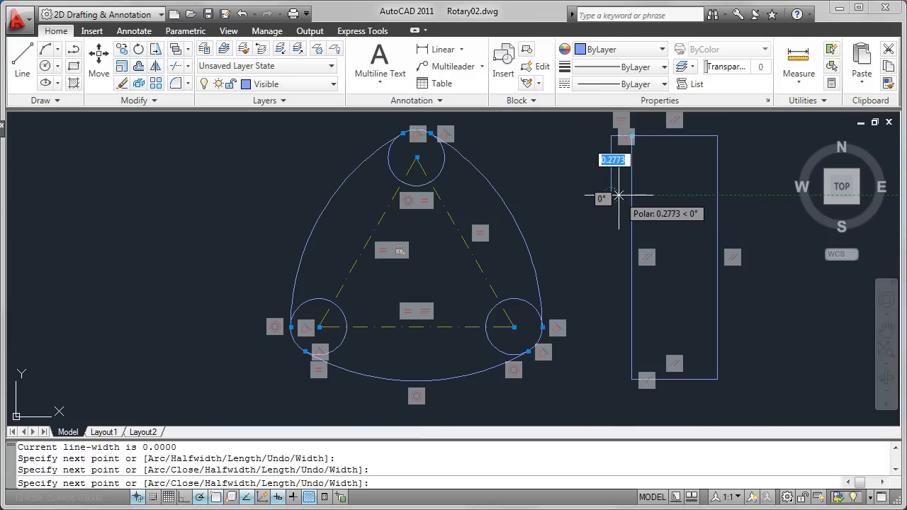
{"action": "right_click", "coordinate": [621, 195]}
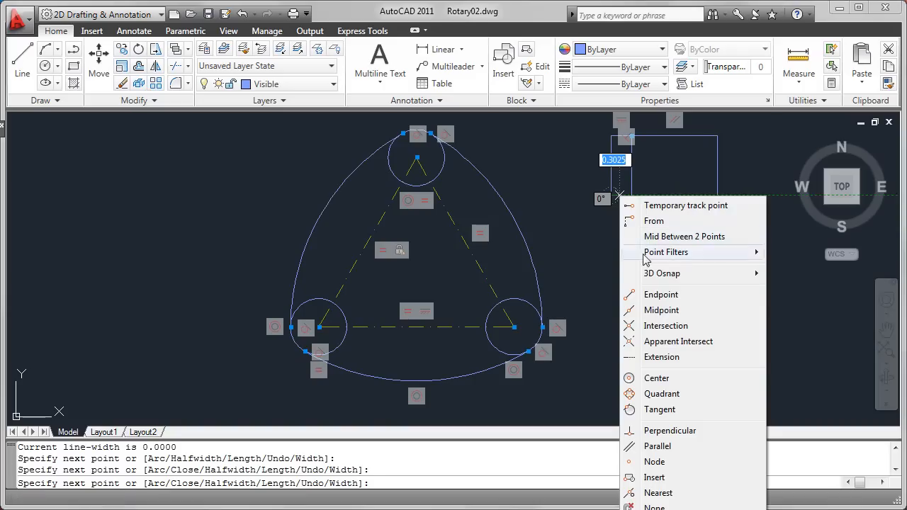
{"action": "left_click", "coordinate": [669, 430]}
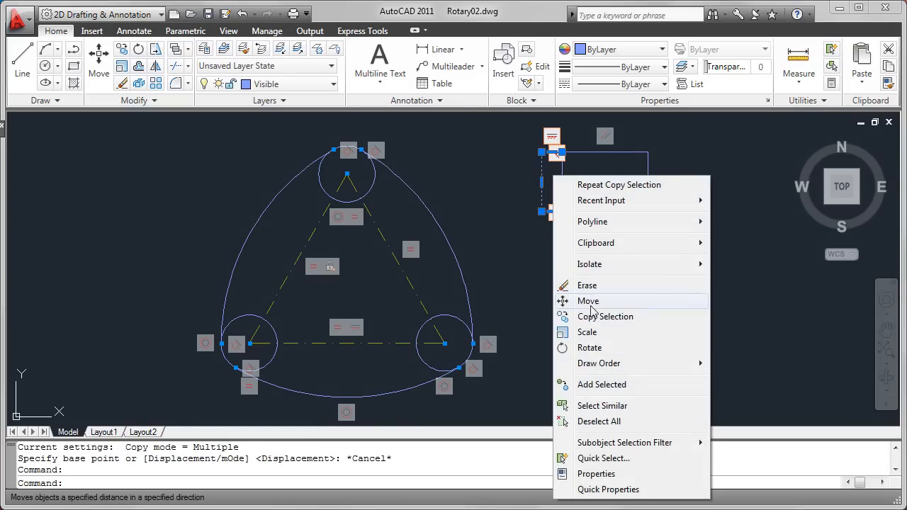
Copy the notch lower down the side view's left edge using the Nearest snap.
{"action": "left_click", "coordinate": [605, 316]}
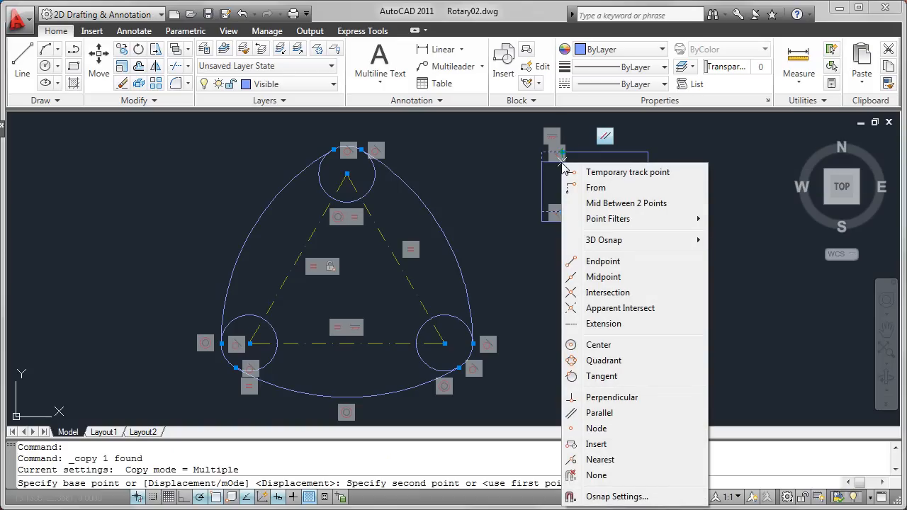
{"action": "mouse_move", "coordinate": [599, 459]}
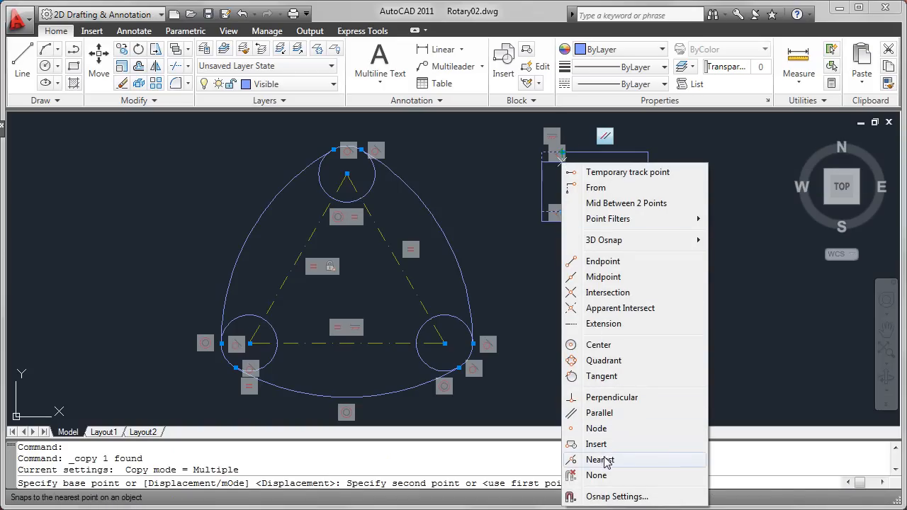
{"action": "left_click", "coordinate": [599, 459]}
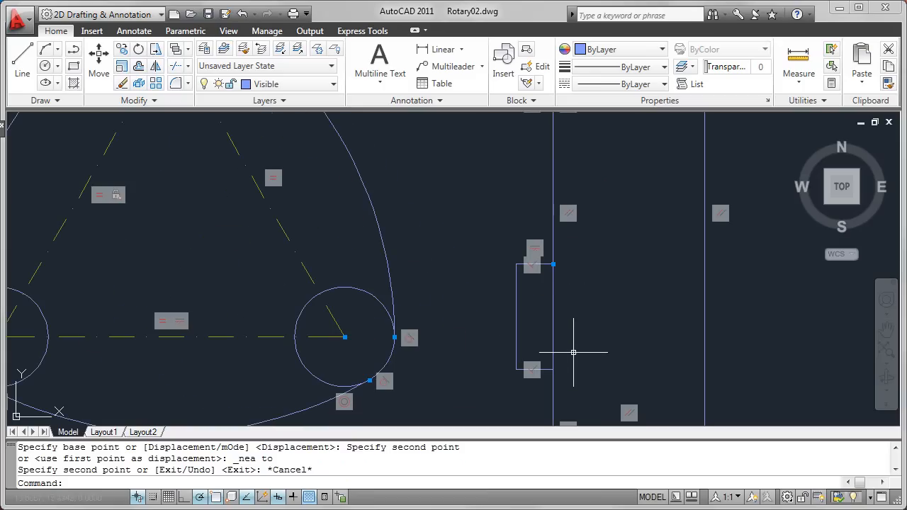
{"action": "left_click", "coordinate": [186, 31]}
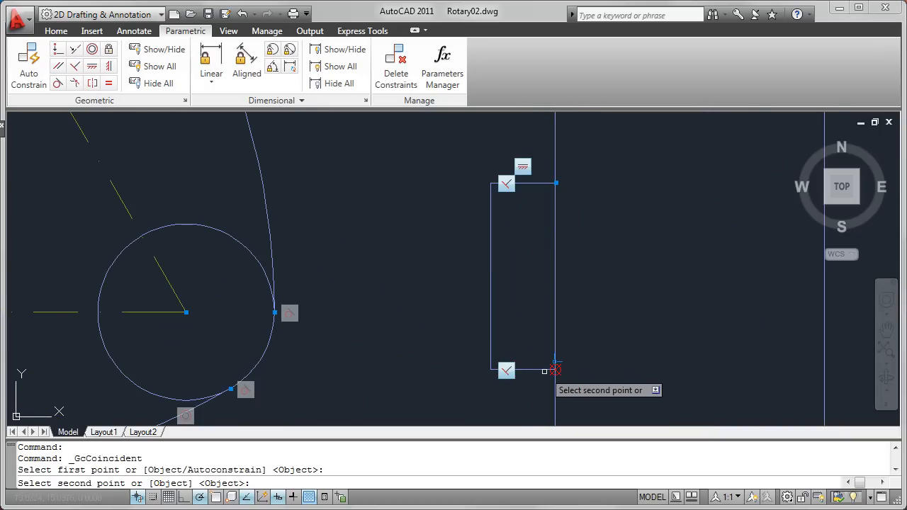
Apply Coincident constraints in Object mode to join the notches to the side view's edges.
{"action": "right_click", "coordinate": [555, 370]}
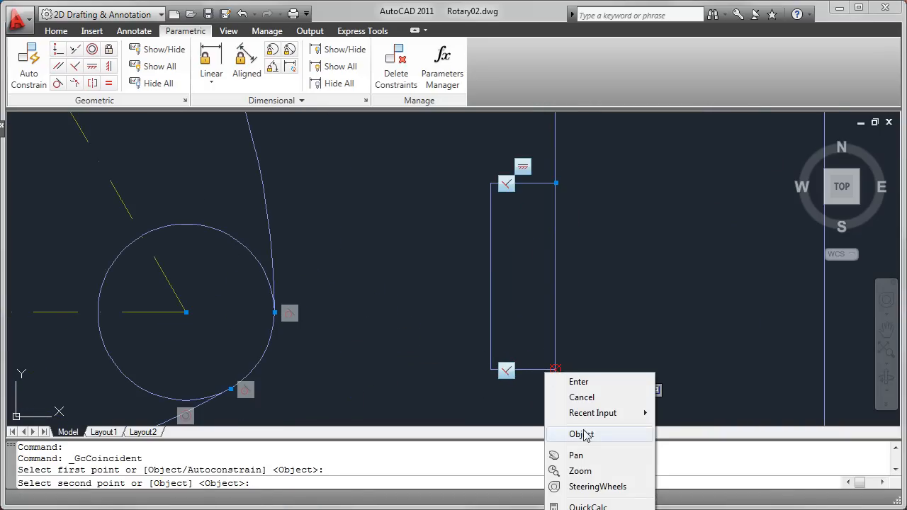
{"action": "left_click", "coordinate": [581, 434]}
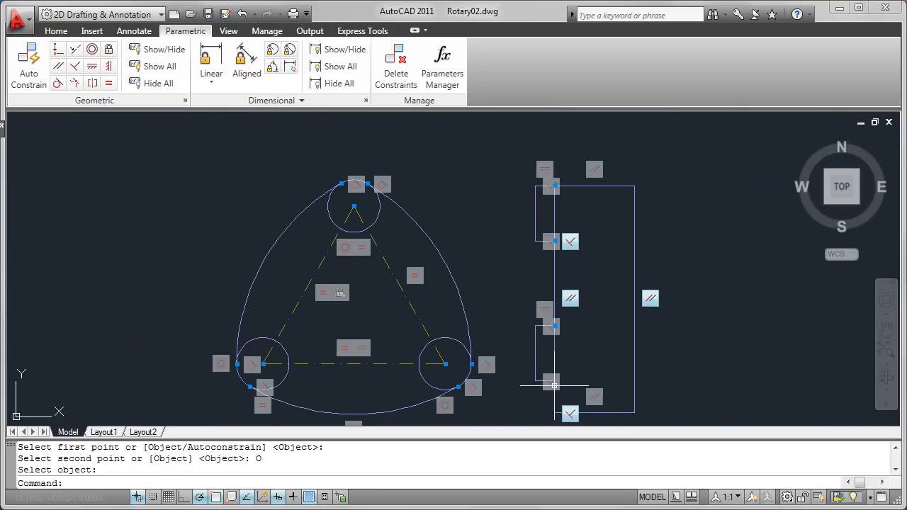
{"action": "left_click", "coordinate": [554, 383]}
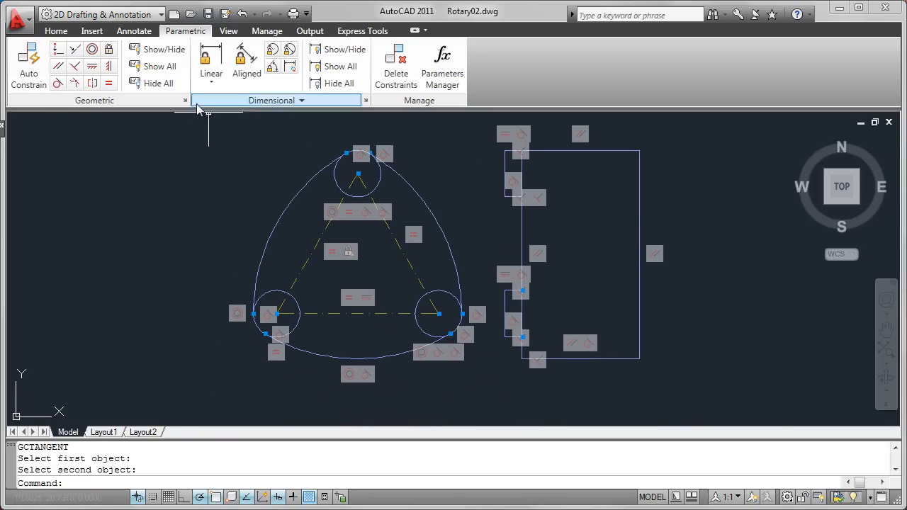
Link the side view edge tangent to the rotor arc so it resizes with the lobe circles.
{"action": "left_click", "coordinate": [157, 82]}
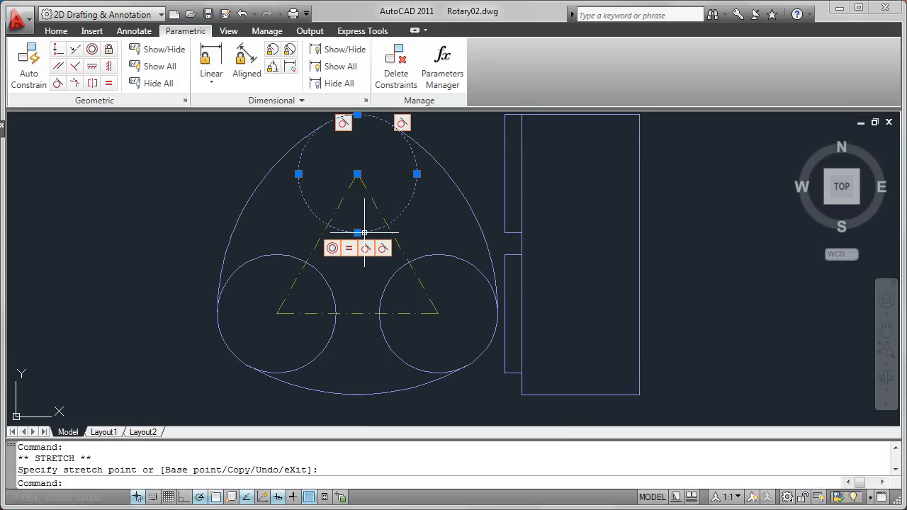
{"action": "mouse_move", "coordinate": [348, 318]}
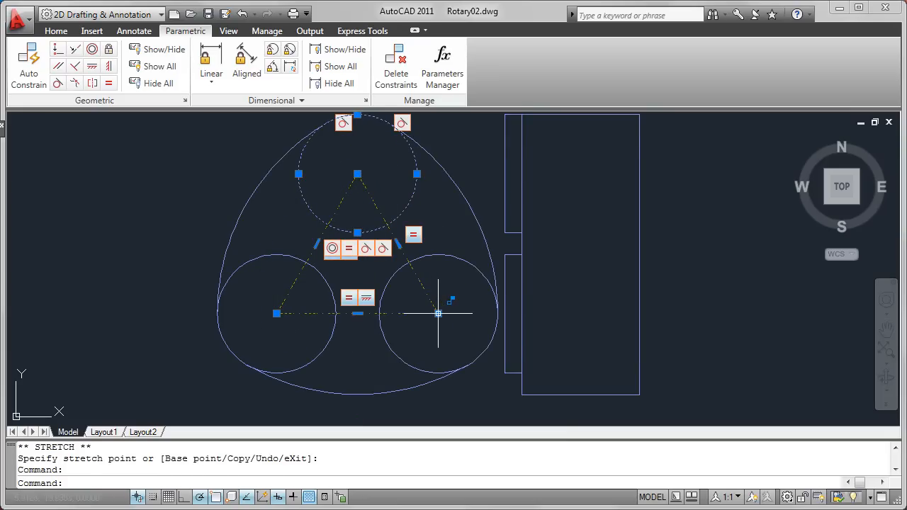
Drag a lobe circle's grip inward so the rotor and linked side view shrink, then clear the grips.
{"action": "left_click_drag", "start_coordinate": [437, 314], "coordinate": [403, 310]}
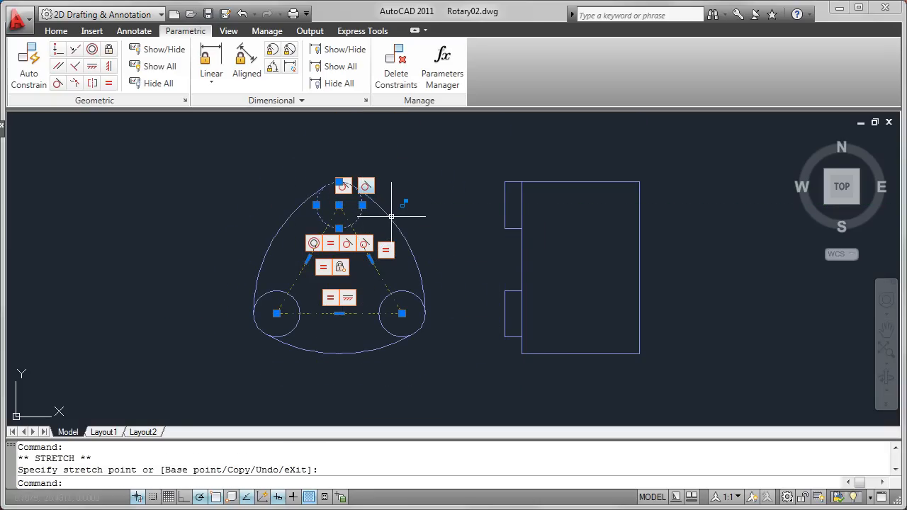
{"action": "key", "text": "Escape"}
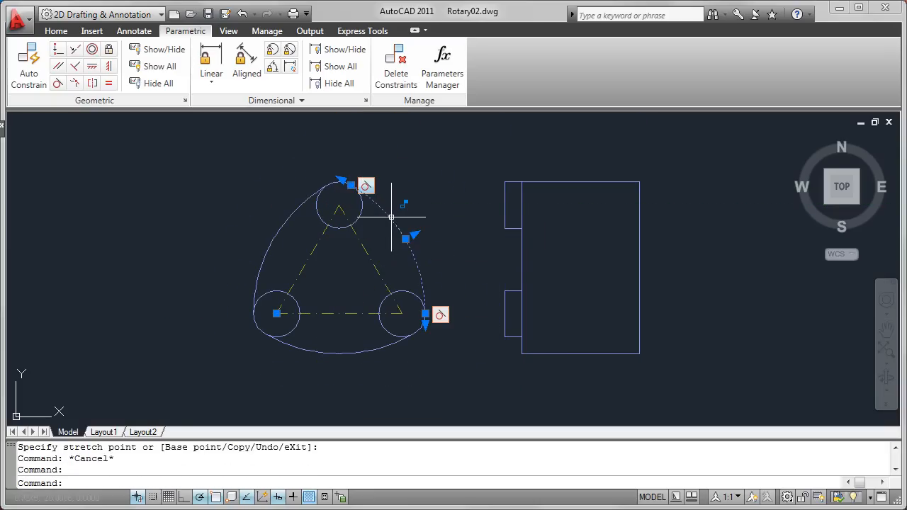